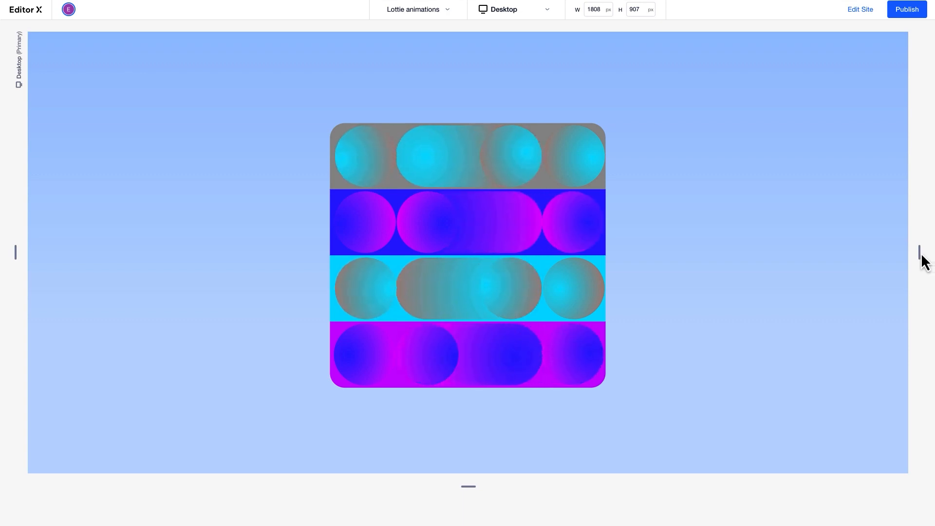
# Step: Preview the Home page across tablet, mobile and desktop widths, then return to editing to add elements
pyautogui.moveTo(921, 251); pyautogui.dragTo(877, 252)
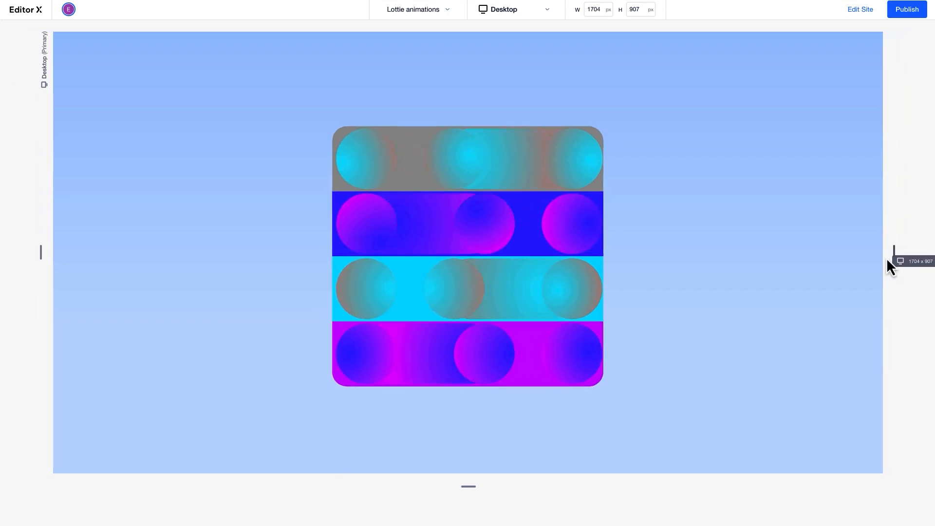
pyautogui.click(513, 9)
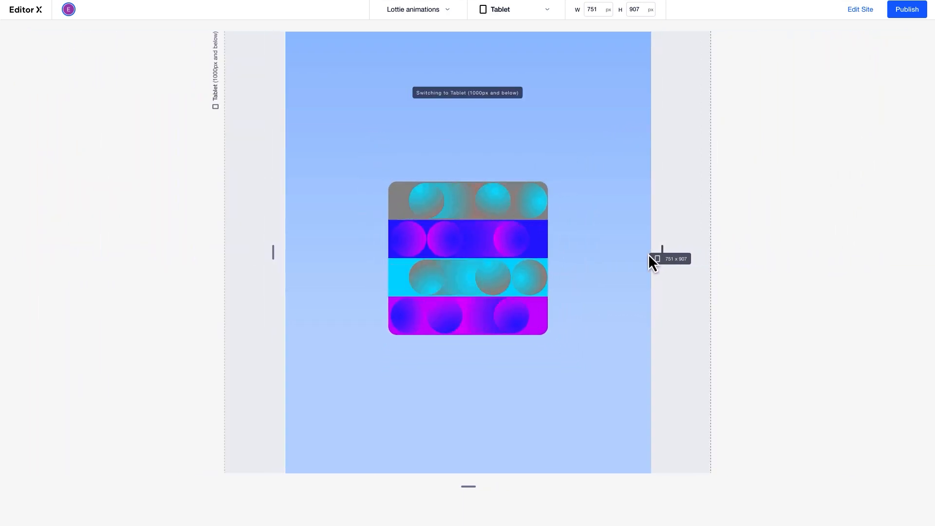
pyautogui.click(514, 9)
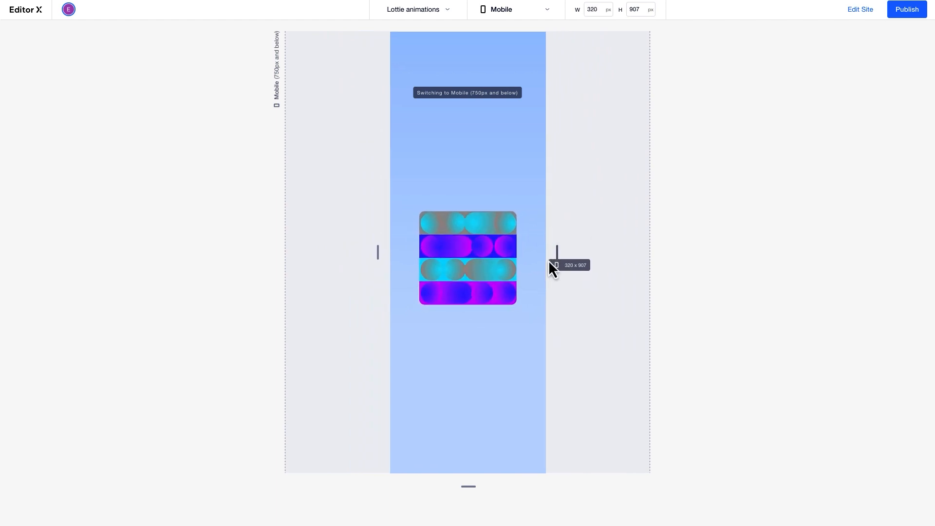
pyautogui.moveTo(556, 251); pyautogui.dragTo(661, 252)
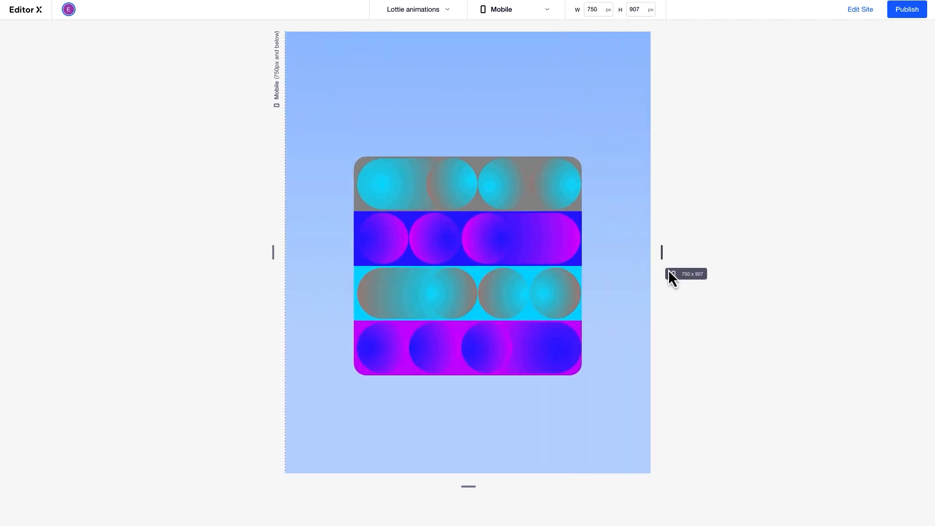
pyautogui.click(514, 9)
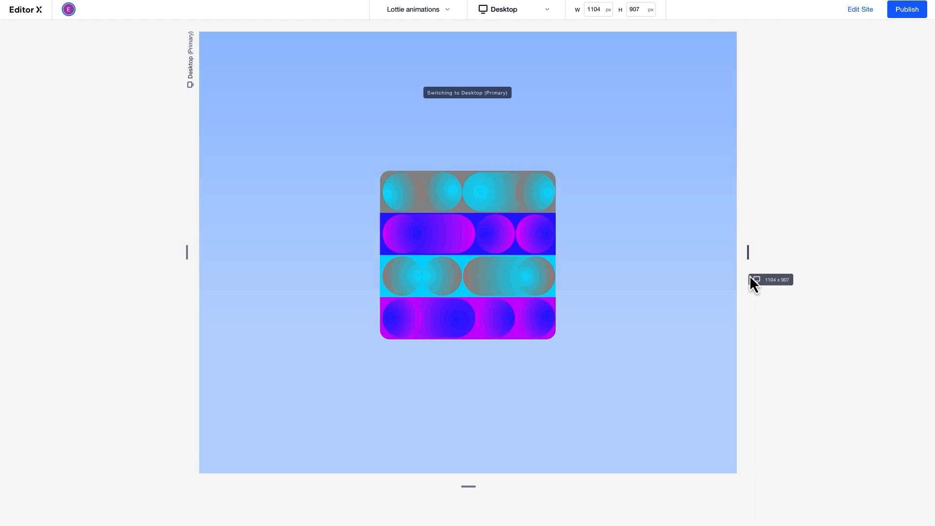
pyautogui.click(861, 13)
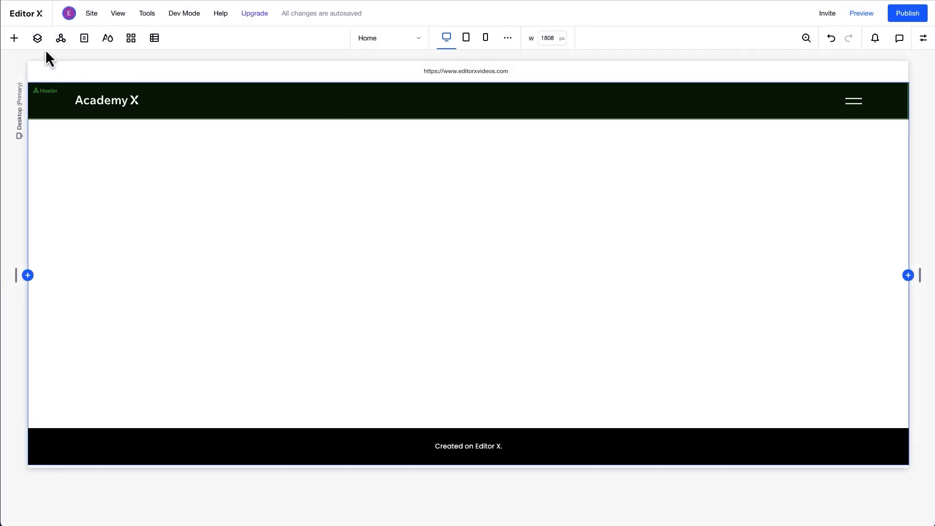
pyautogui.click(14, 38)
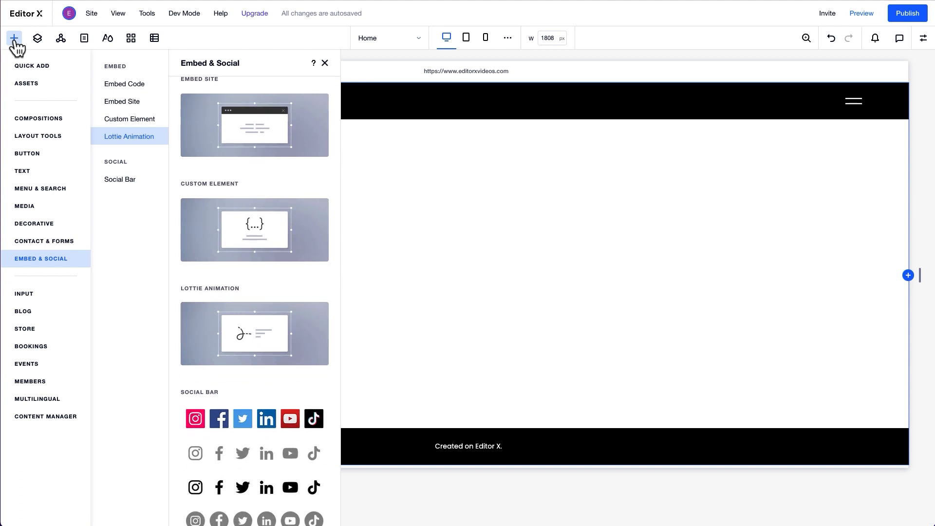
pyautogui.moveTo(99, 283)
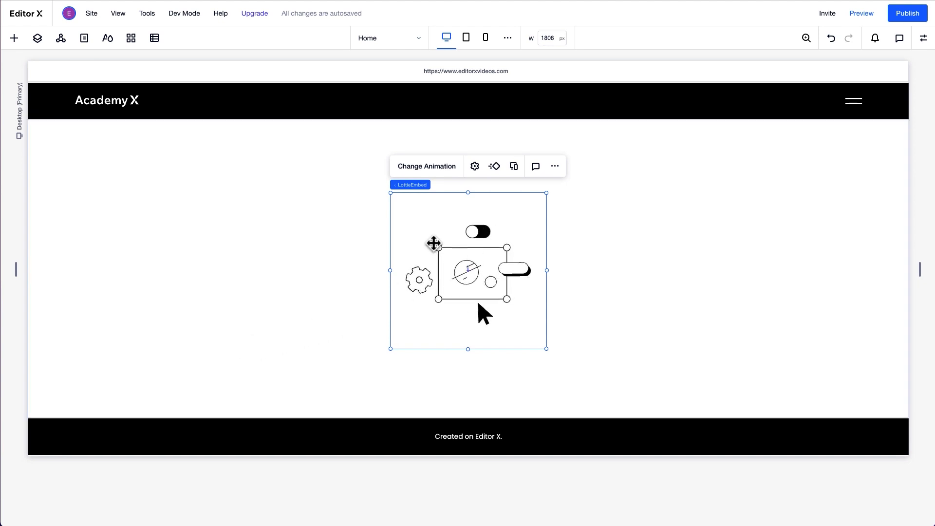
# Step: Replace the Lottie element's URL with the colourful striped LottieFiles link, keeping loop playback on
pyautogui.click(475, 166)
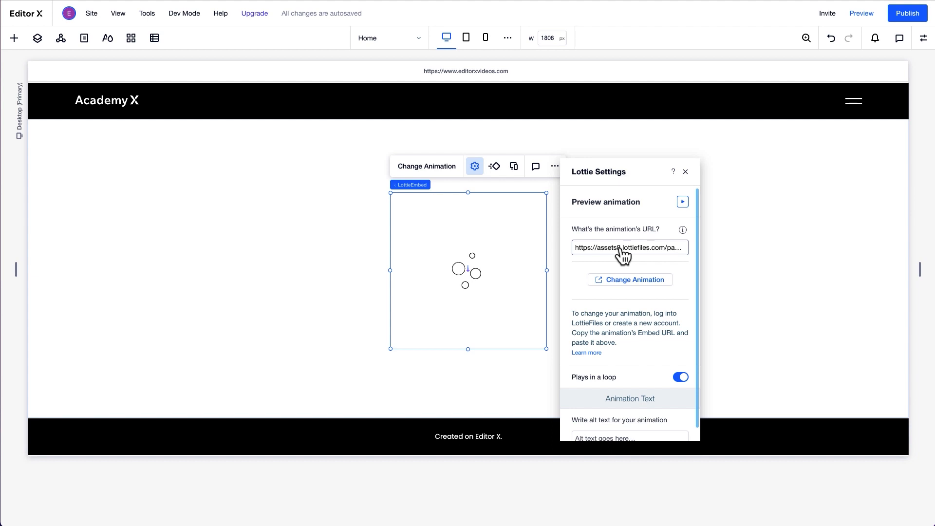
pyautogui.tripleClick(629, 246)
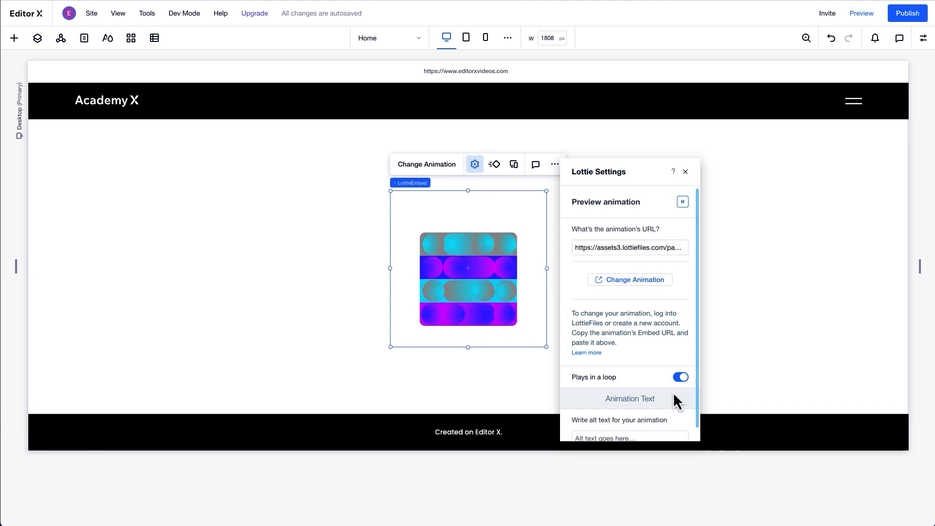
pyautogui.scroll(-3)
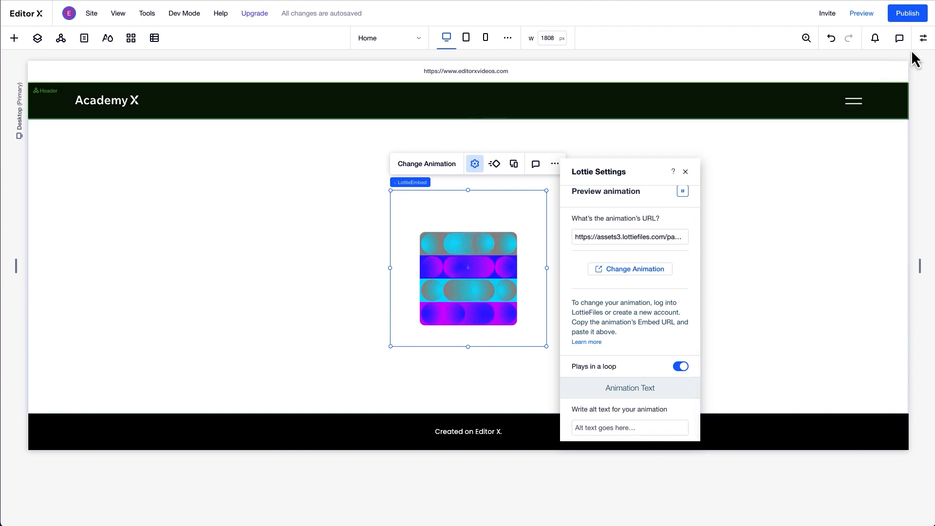
# Step: Set the Lottie element's width to 40% (fluid sizing, automatic height) and preview it at desktop size
pyautogui.click(923, 38)
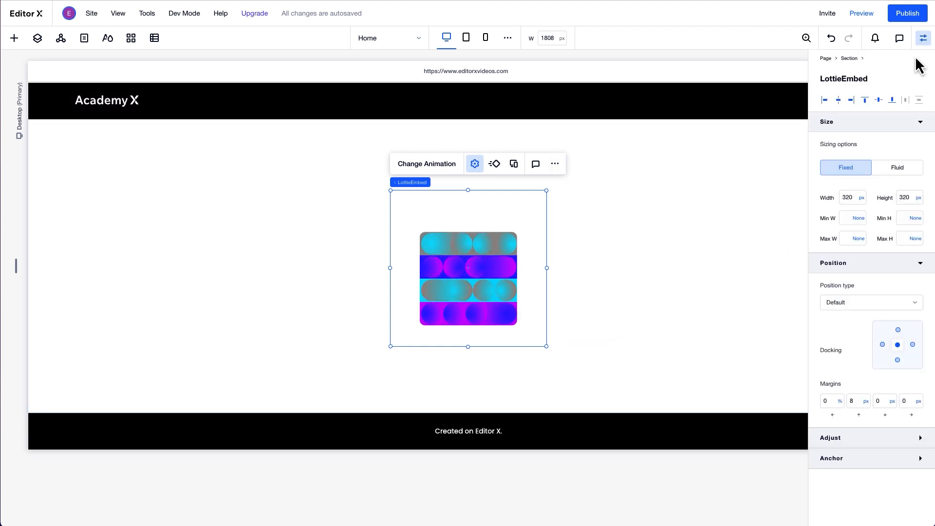
pyautogui.click(849, 198)
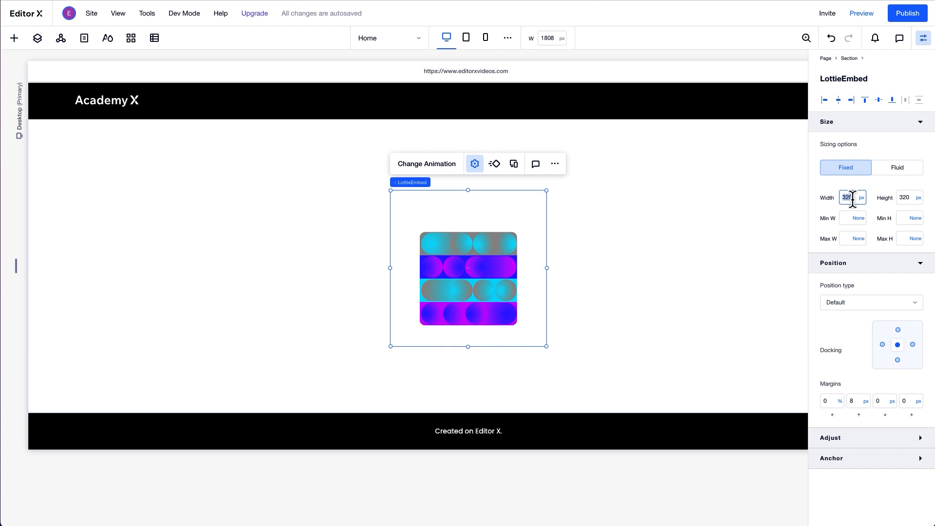
pyautogui.click(863, 198)
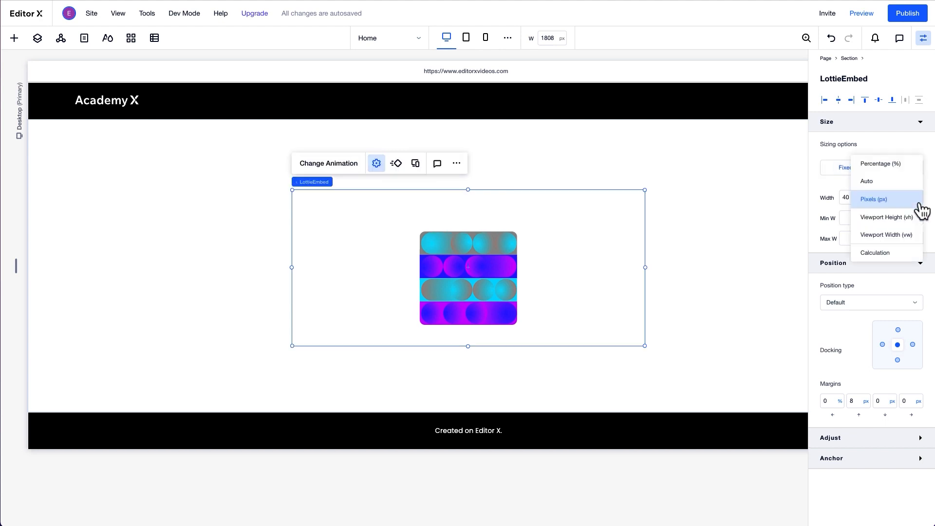
pyautogui.click(880, 163)
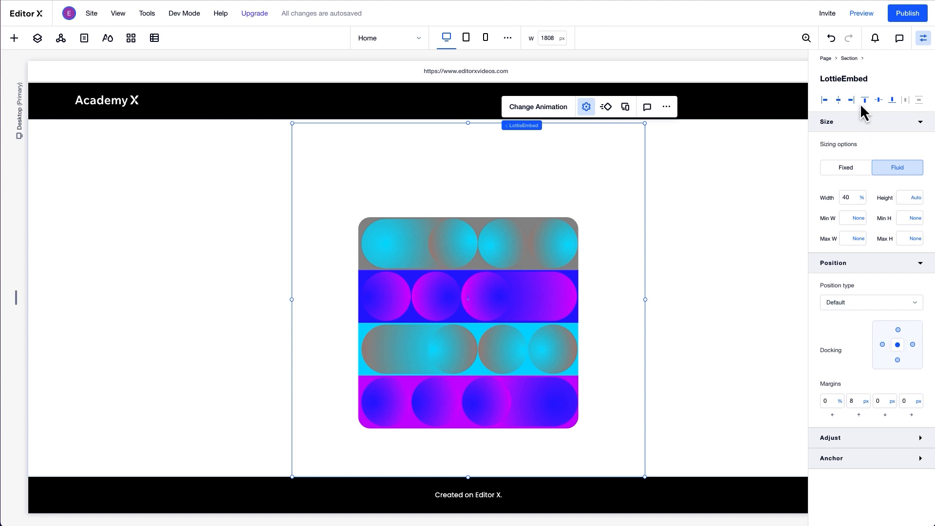
pyautogui.click(860, 12)
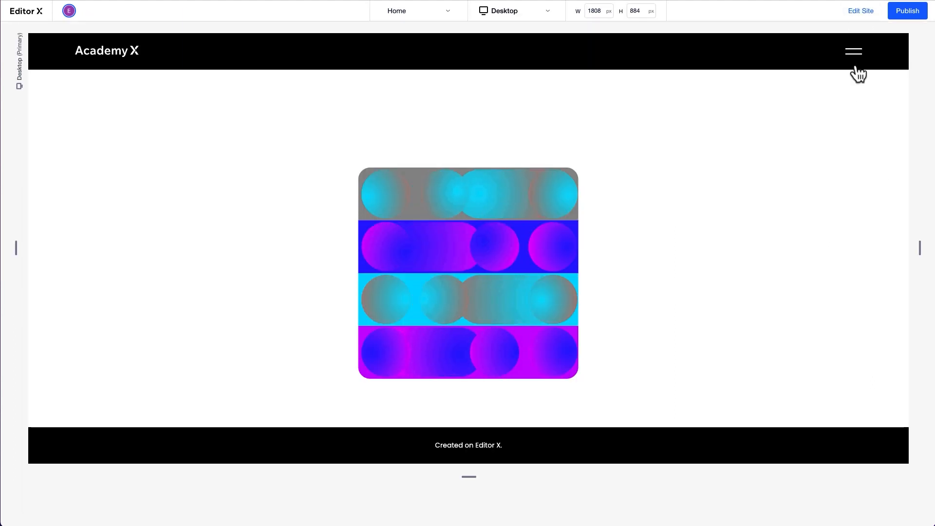
pyautogui.moveTo(919, 248); pyautogui.dragTo(868, 249)
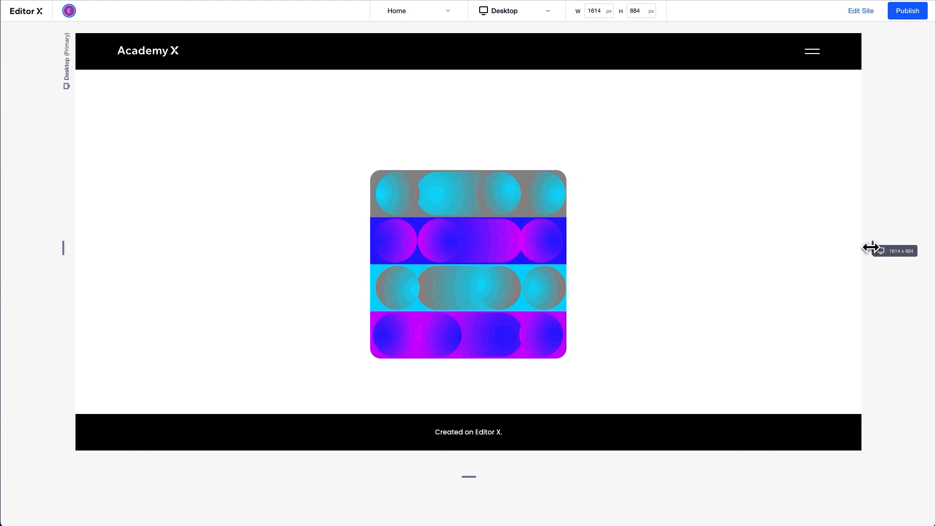
pyautogui.moveTo(871, 249); pyautogui.dragTo(709, 265)
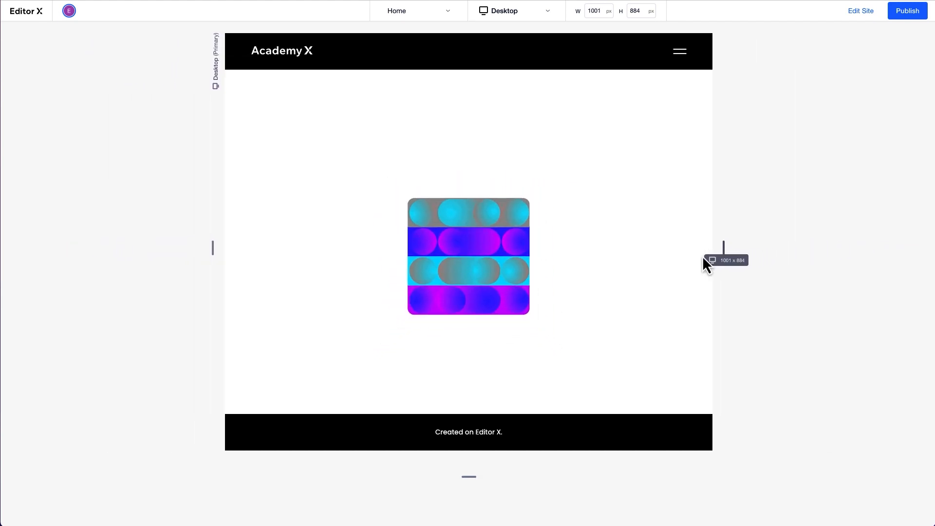
pyautogui.click(515, 11)
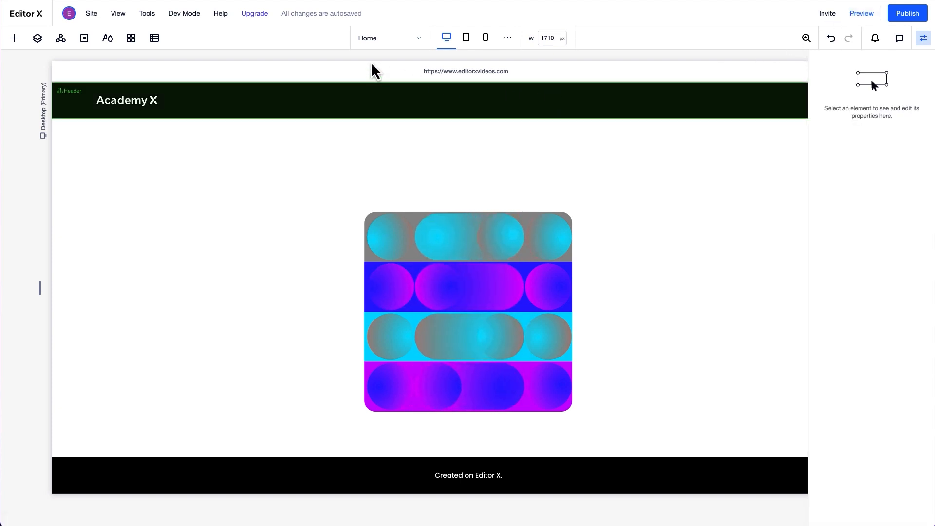
# Step: Turn on Dev Mode, add $w('#lottieEmbed1').speed=4 in Home onReady, and preview the faster animation
pyautogui.click(184, 12)
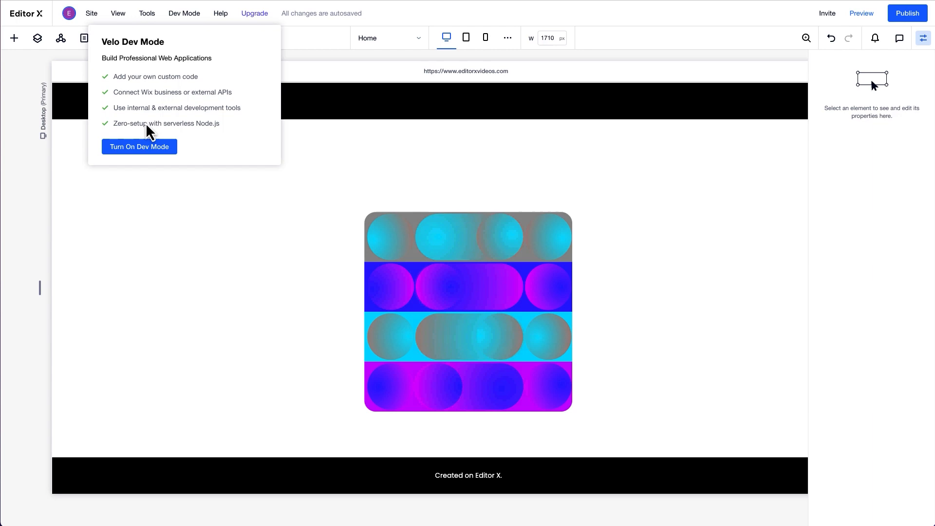
pyautogui.click(139, 147)
pyautogui.write("$w('#lottieEmbed1').speed=4;")
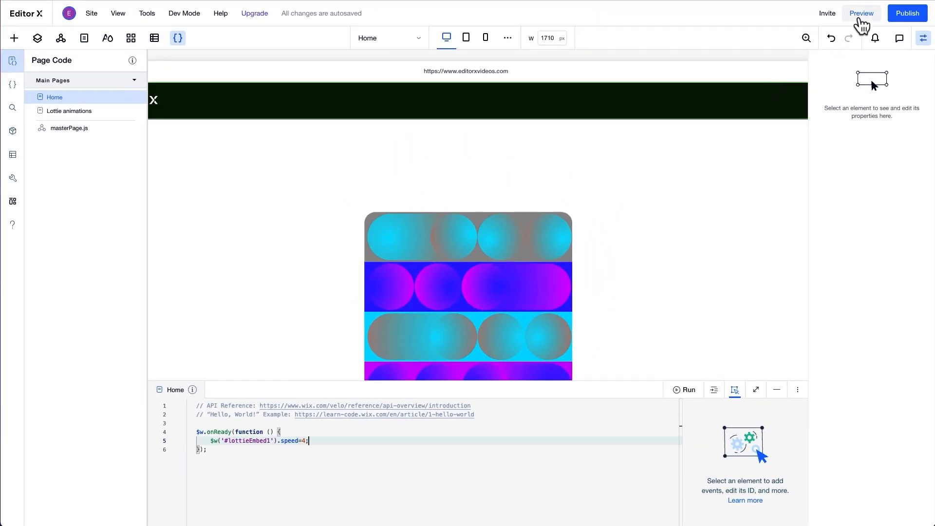
pyautogui.click(861, 13)
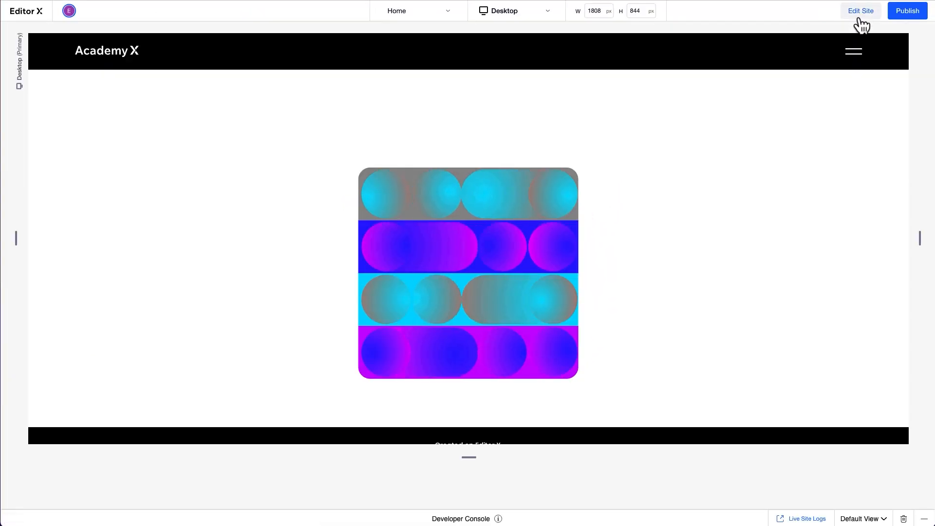